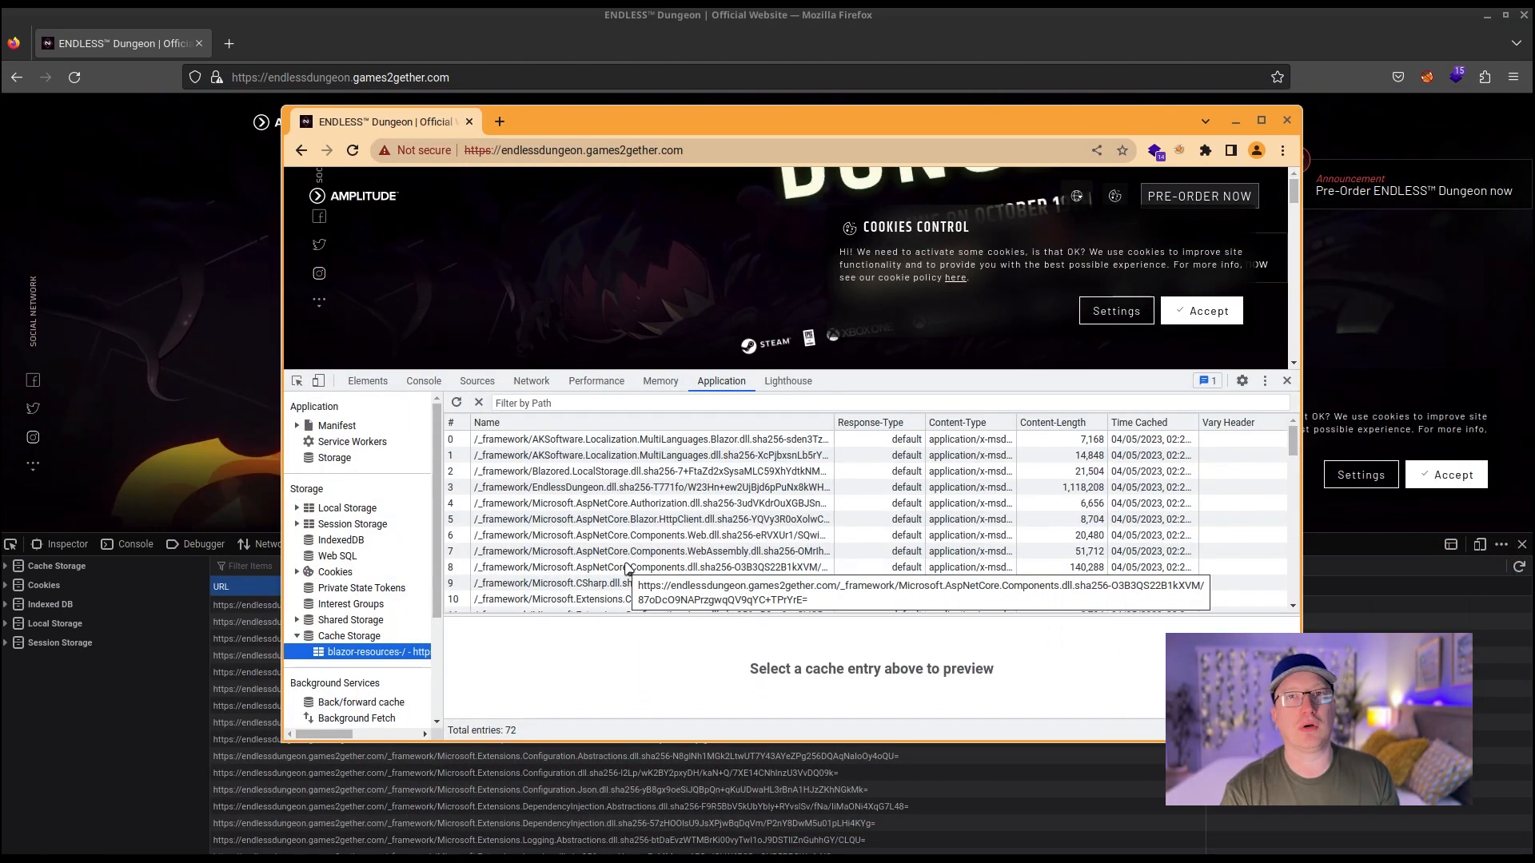
Step: Run 'Empty cache and hard reload' from the reload button's menu on the Endless Dungeon page
{"action": "left_click", "coordinate": [352, 149]}
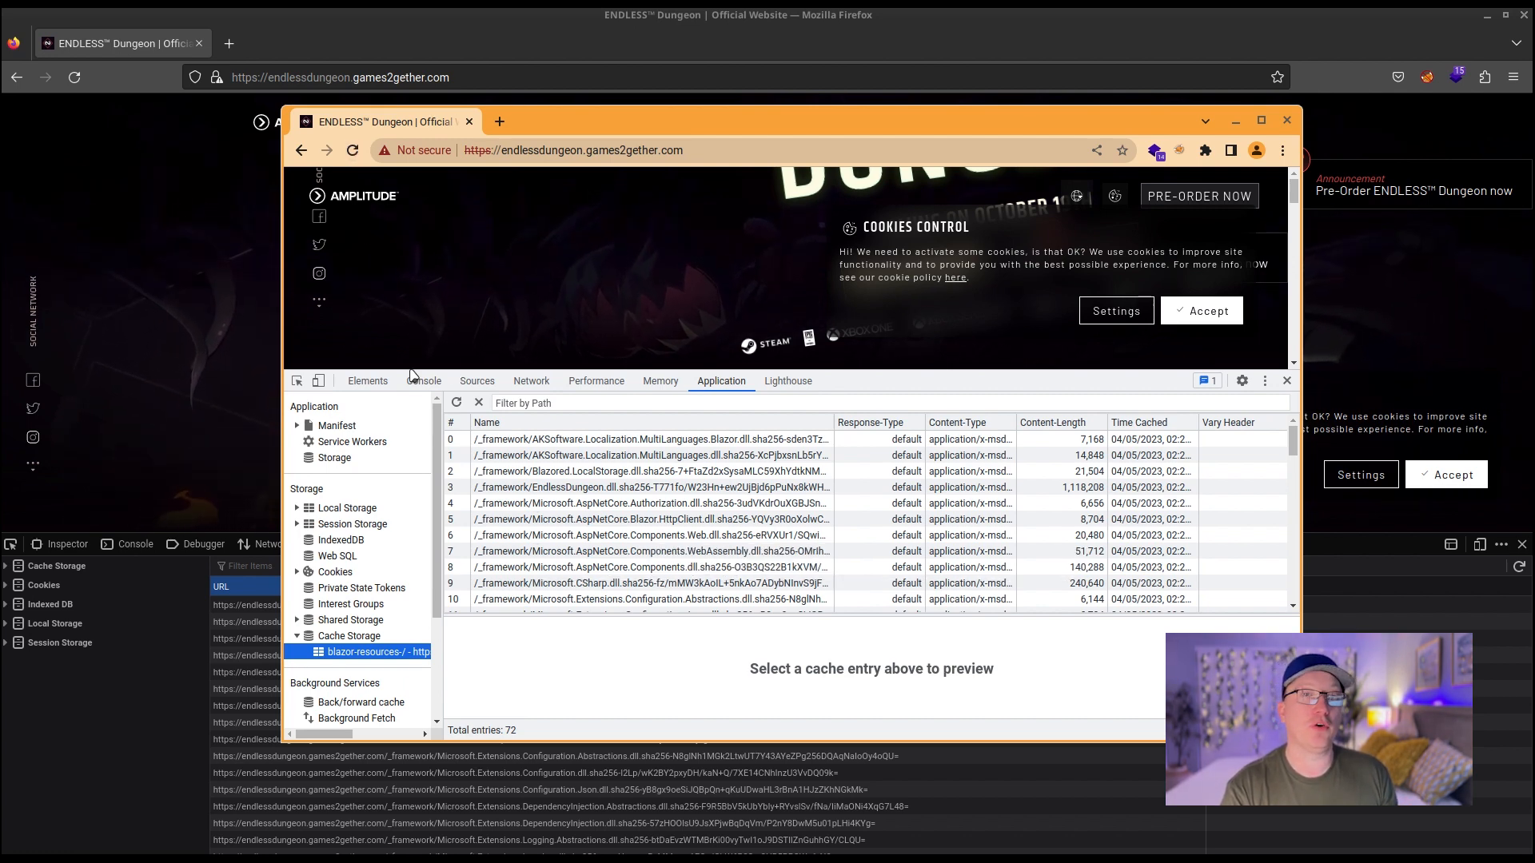
{"action": "left_click", "coordinate": [353, 149]}
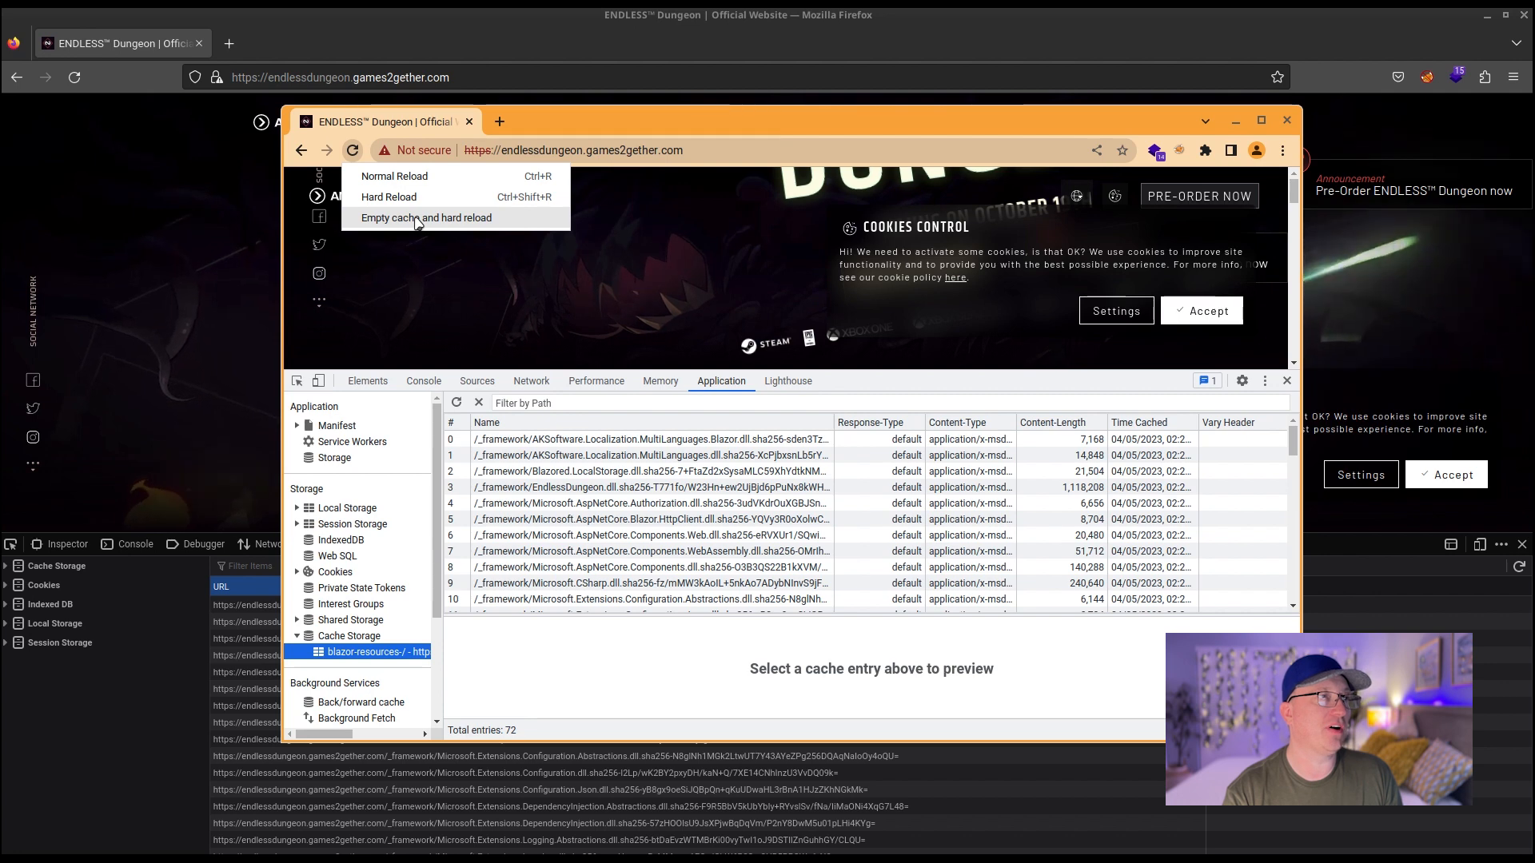
{"action": "left_click", "coordinate": [426, 217]}
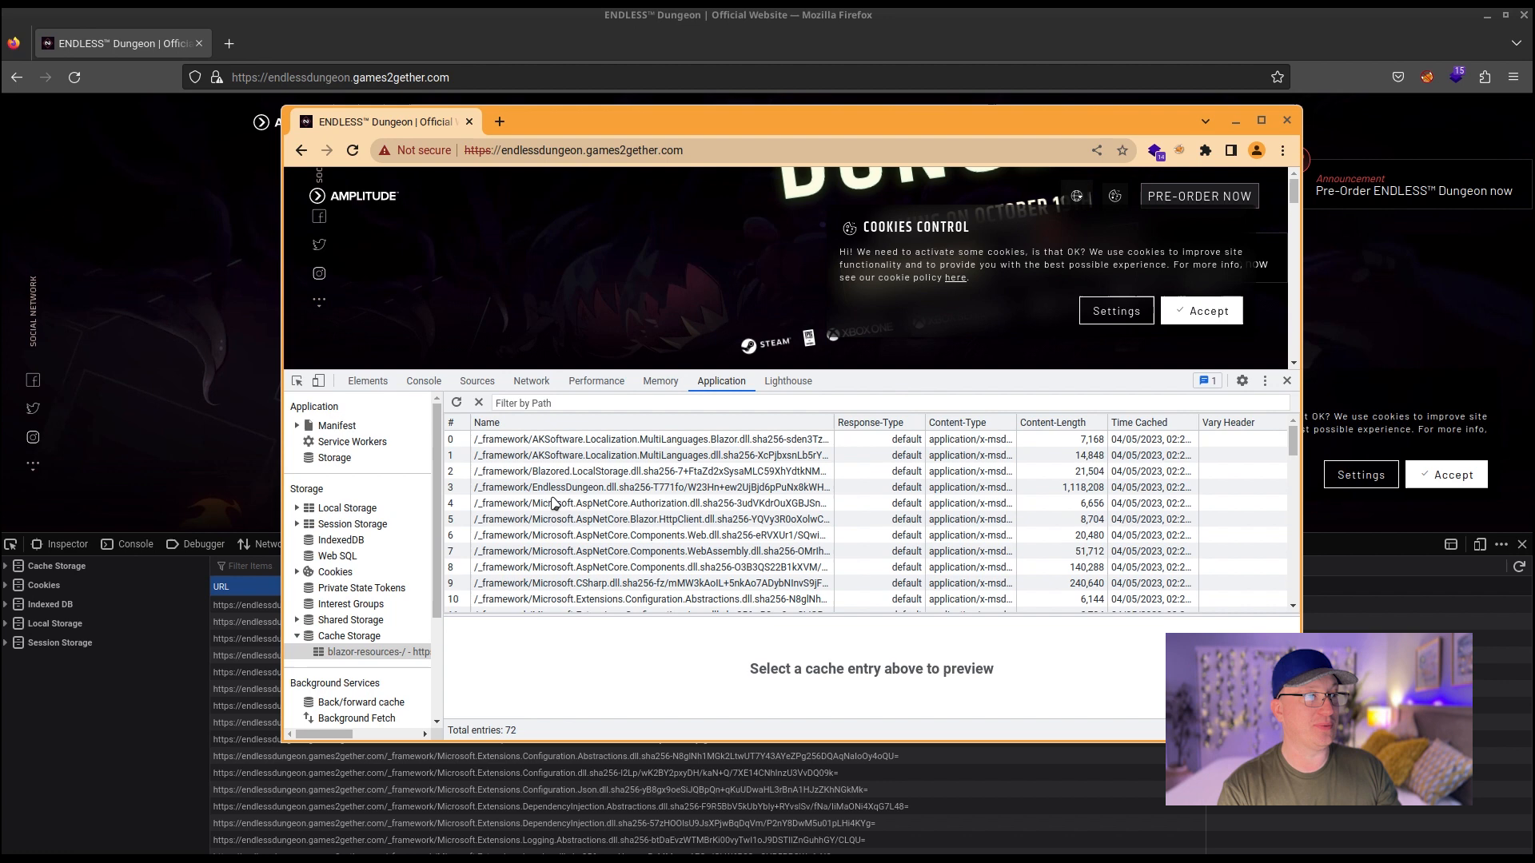
{"action": "mouse_move", "coordinate": [588, 560]}
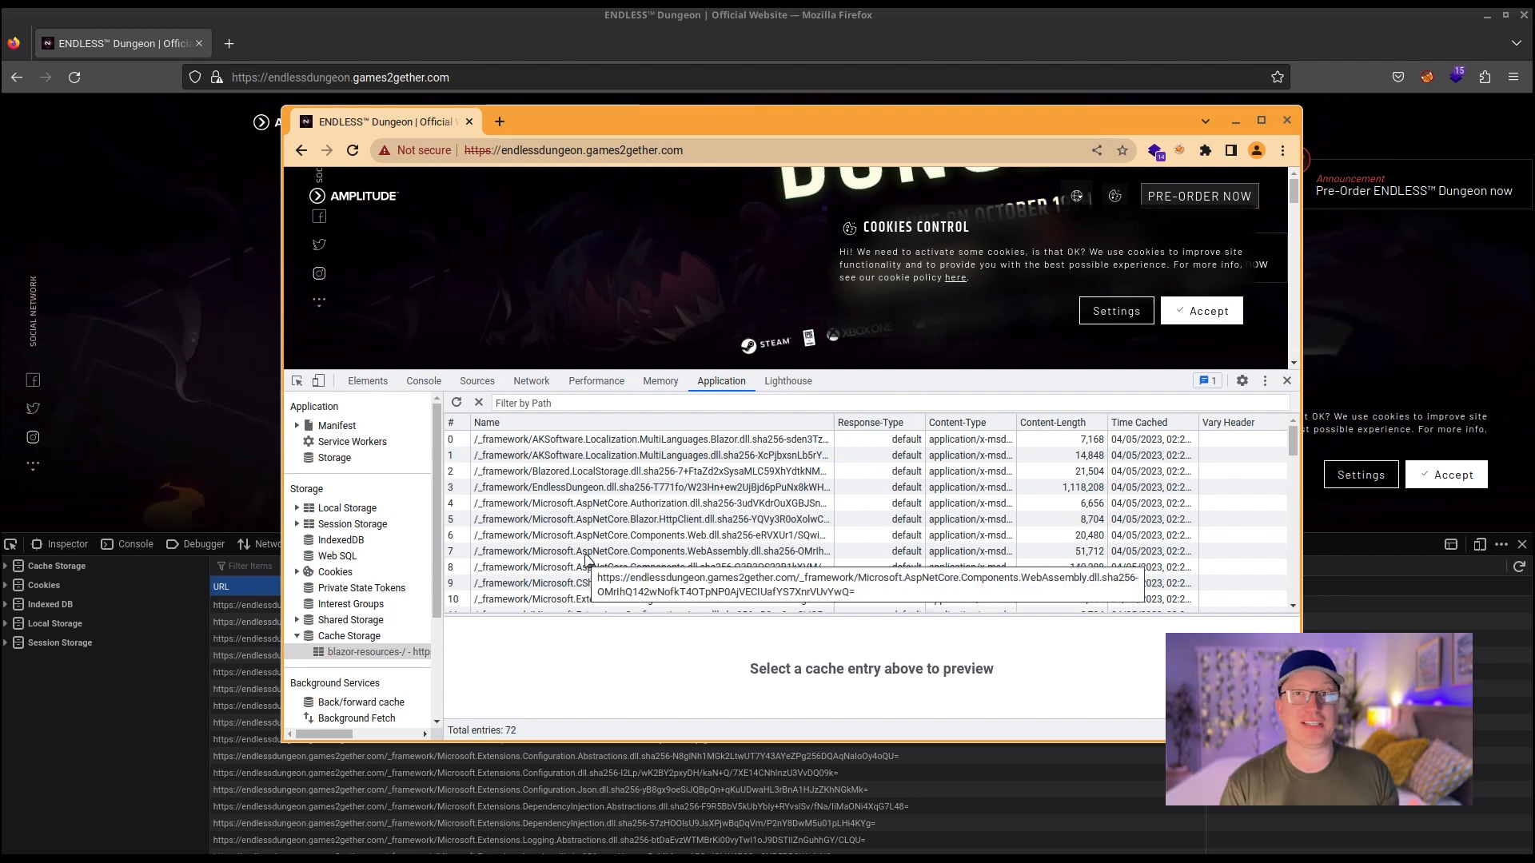